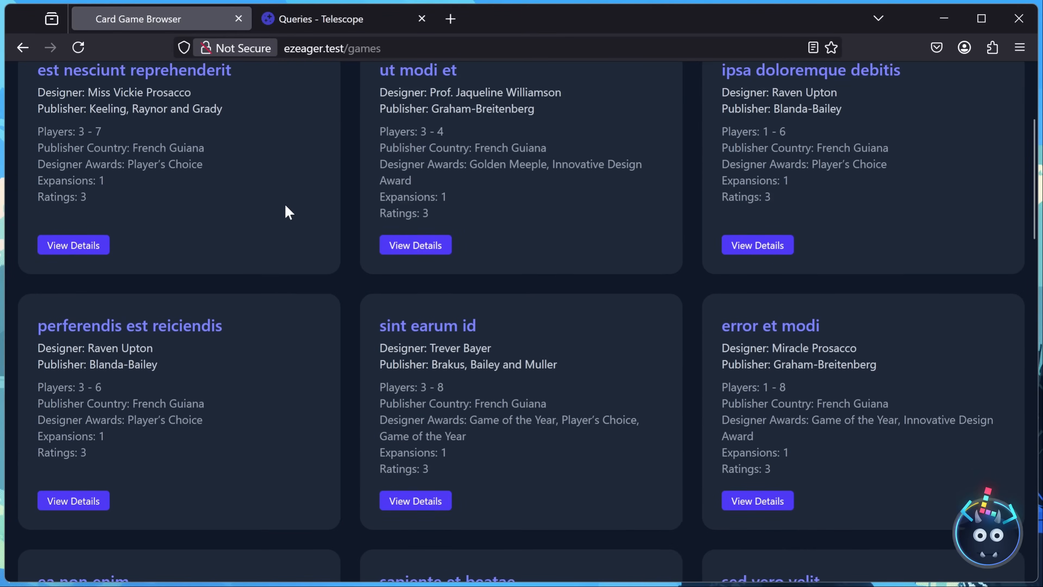
# Step: Scroll the Telescope Queries list, briefly highlighting the 'sint earum' card details
pyautogui.scroll(-3)
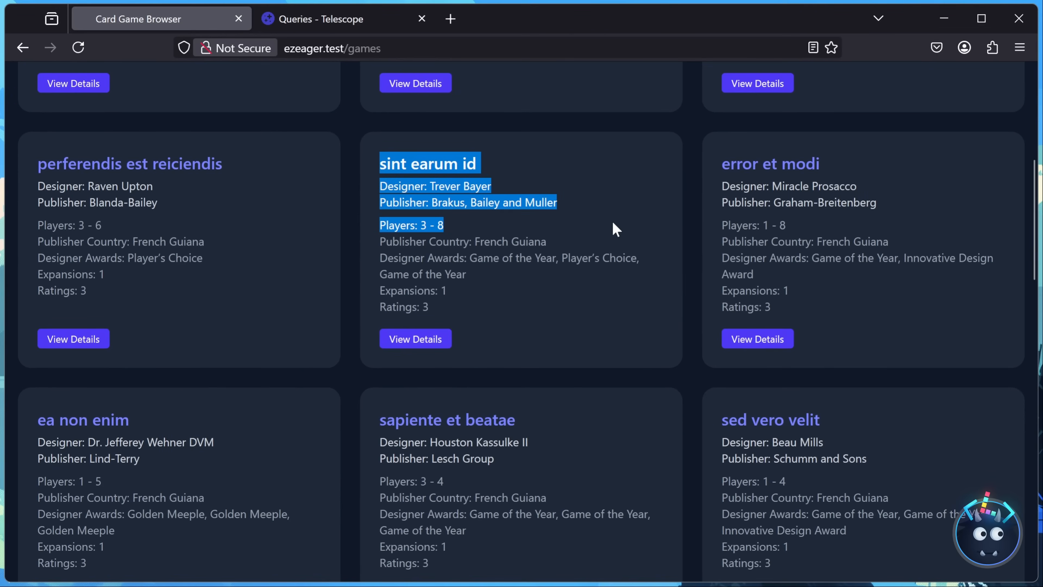
pyautogui.moveTo(615, 229); pyautogui.dragTo(649, 291)
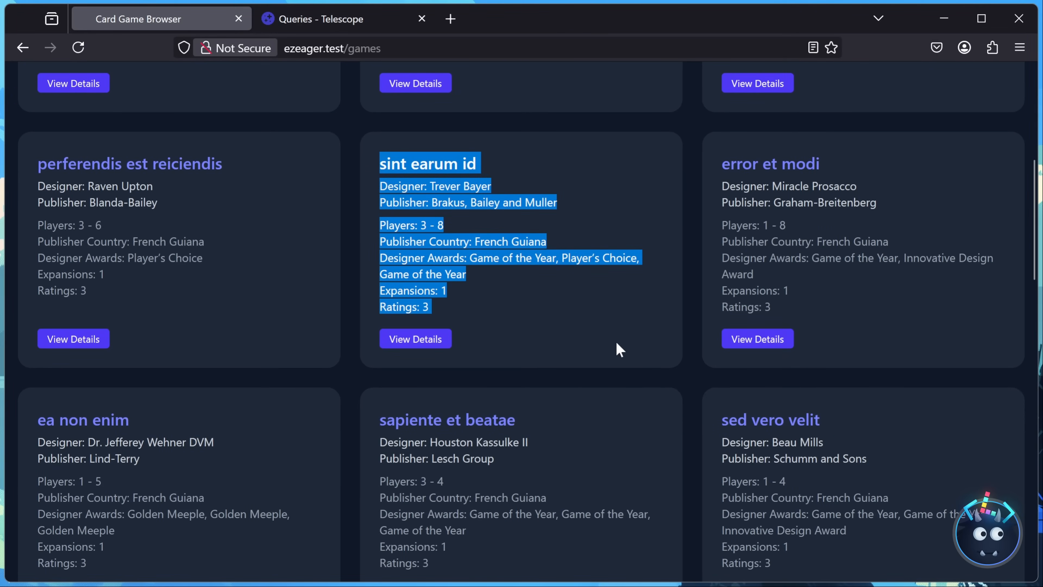
pyautogui.click(326, 18)
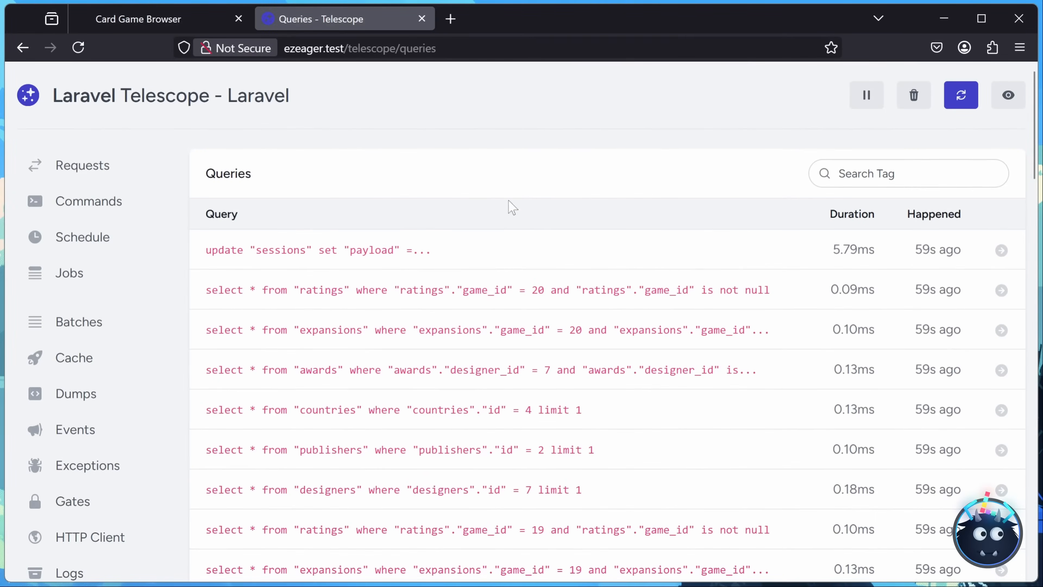
pyautogui.scroll(-3)
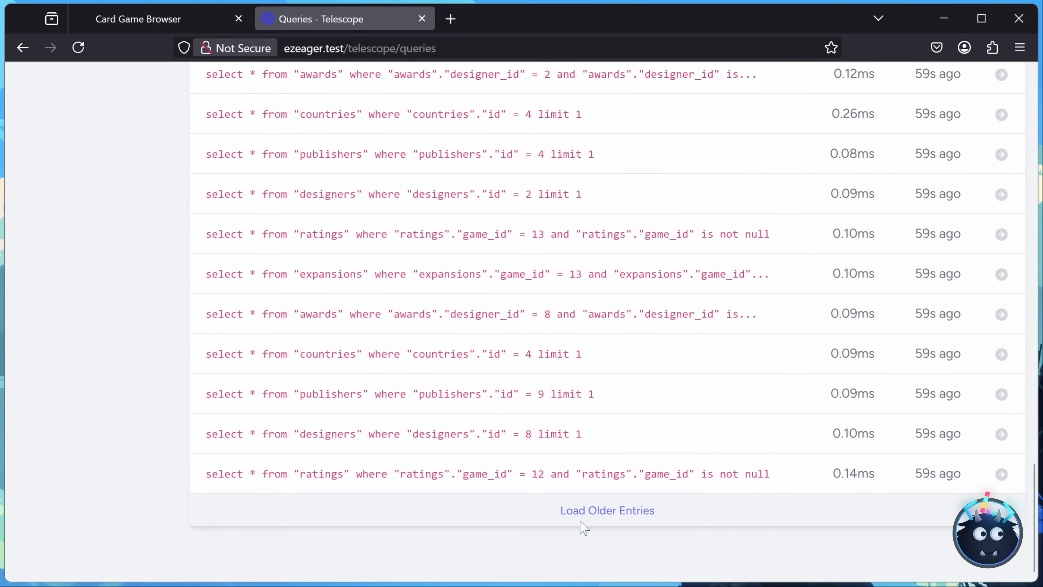
# Step: Load older entries twice so per-game selects are listed back to game 1
pyautogui.click(606, 511)
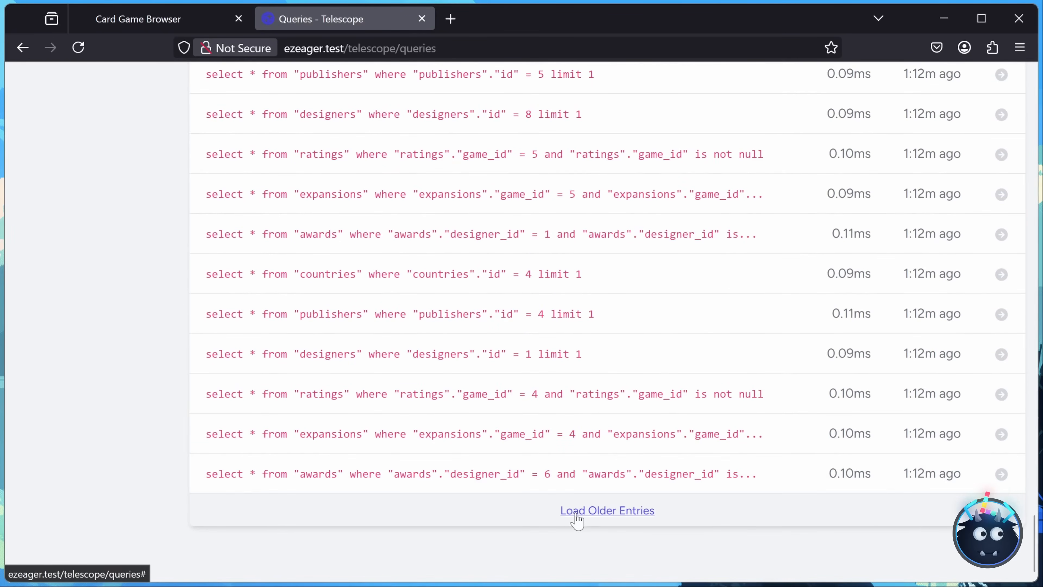
pyautogui.click(607, 511)
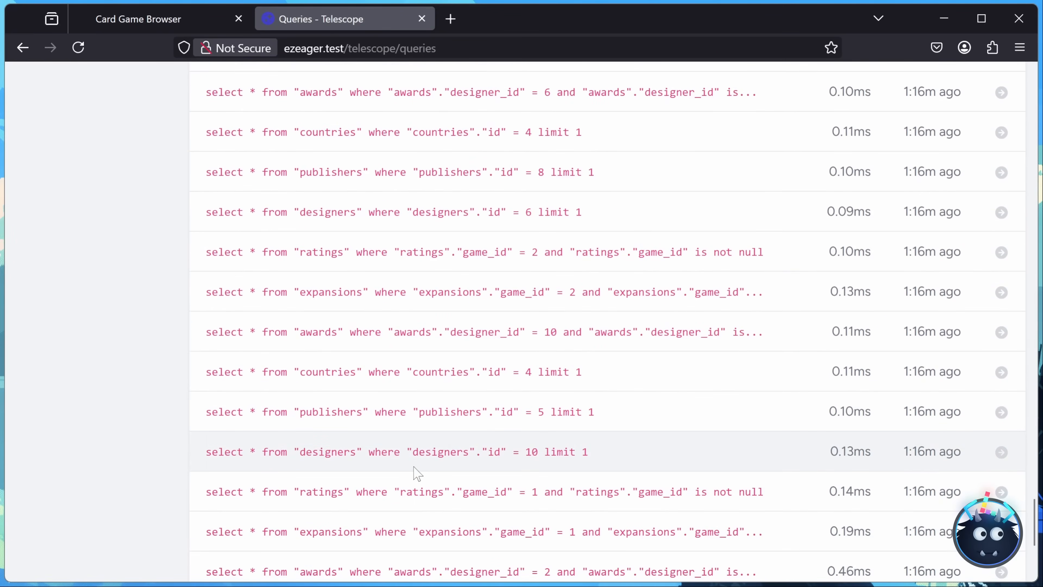
pyautogui.scroll(-3)
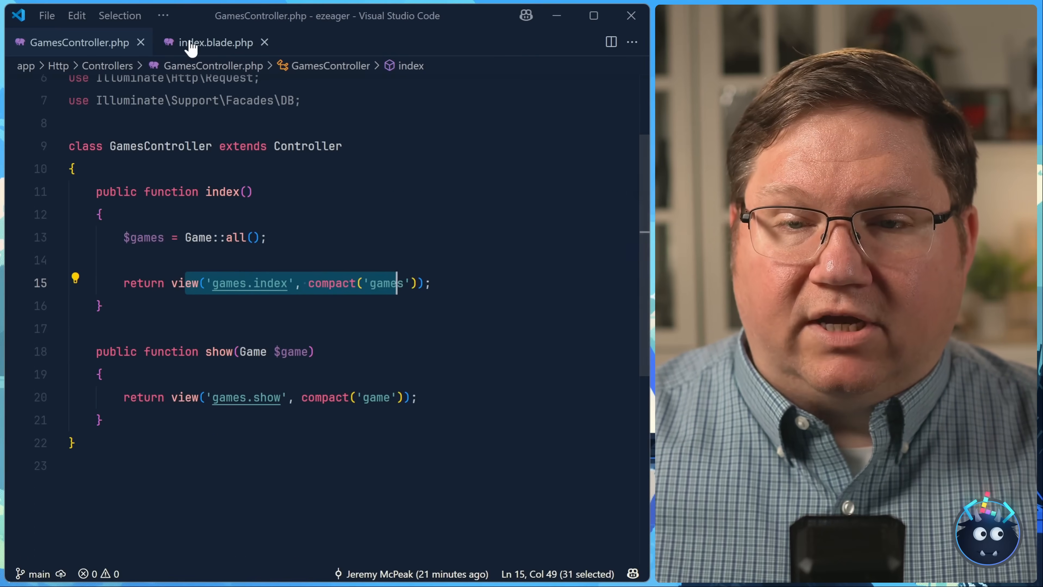
pyautogui.click(215, 42)
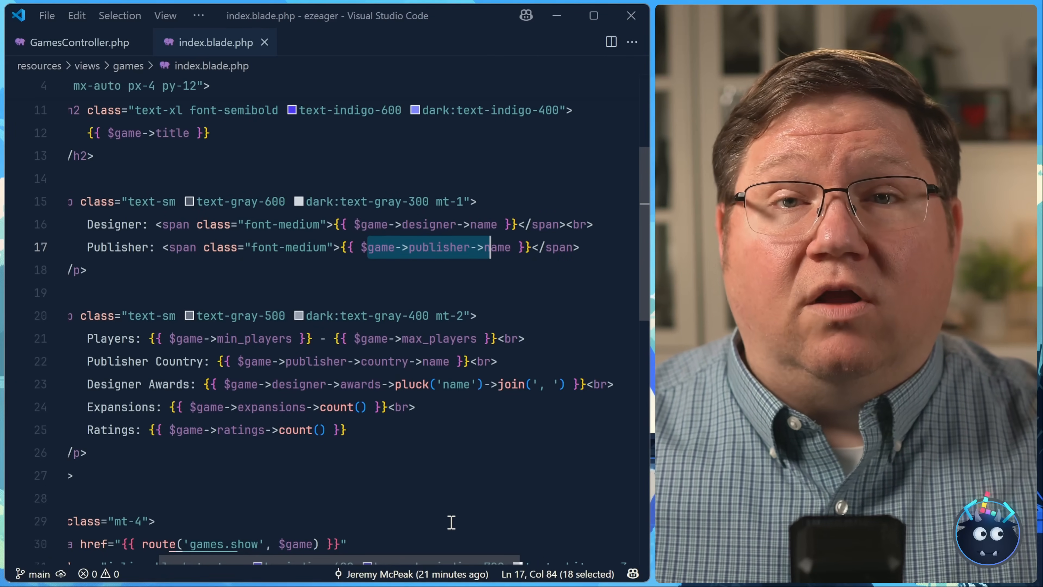
pyautogui.click(80, 41)
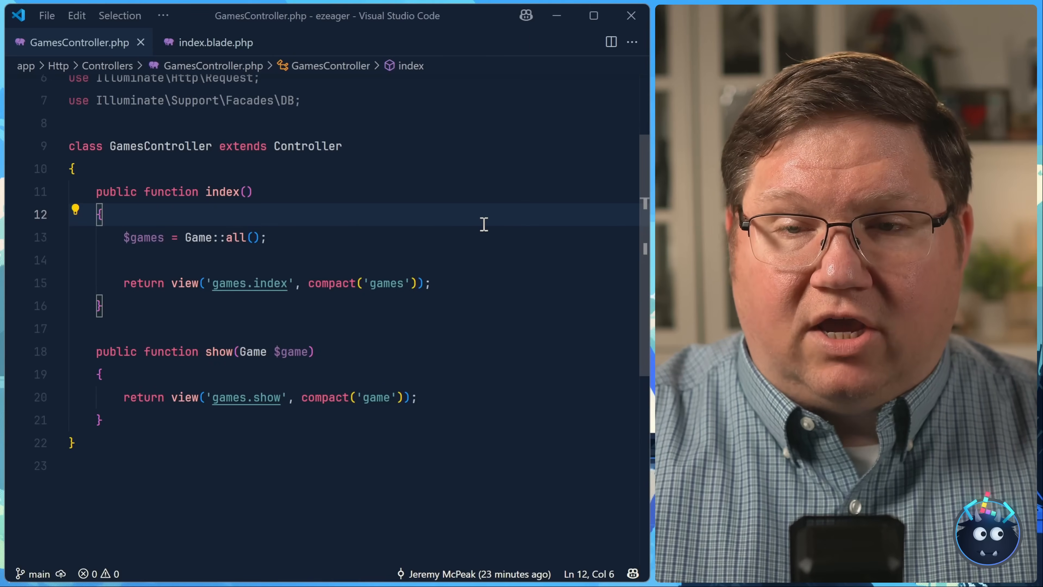
# Step: Open AppServiceProvider.php via Quick Open
pyautogui.write('apps')
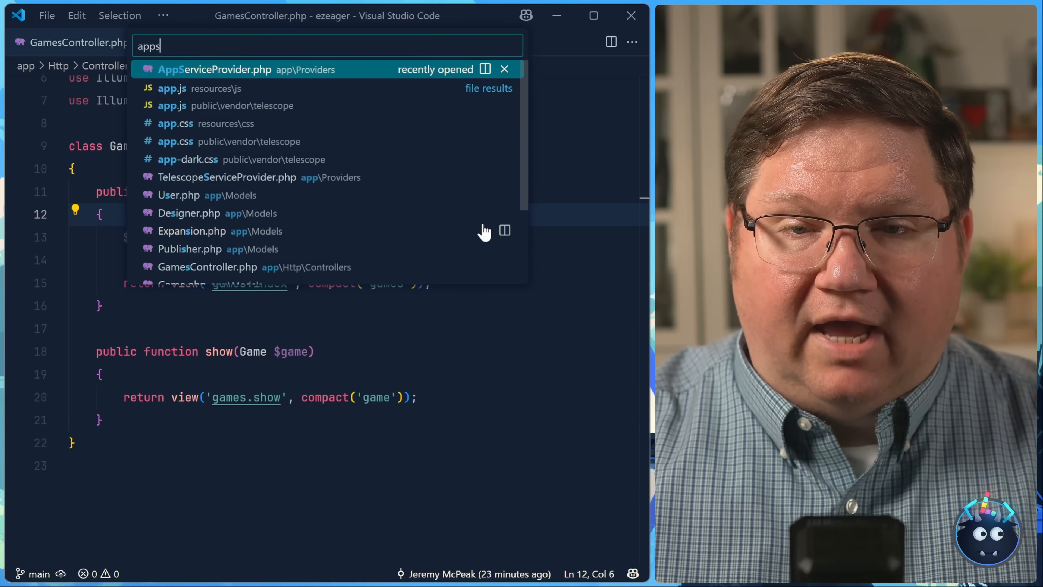
pyautogui.click(214, 69)
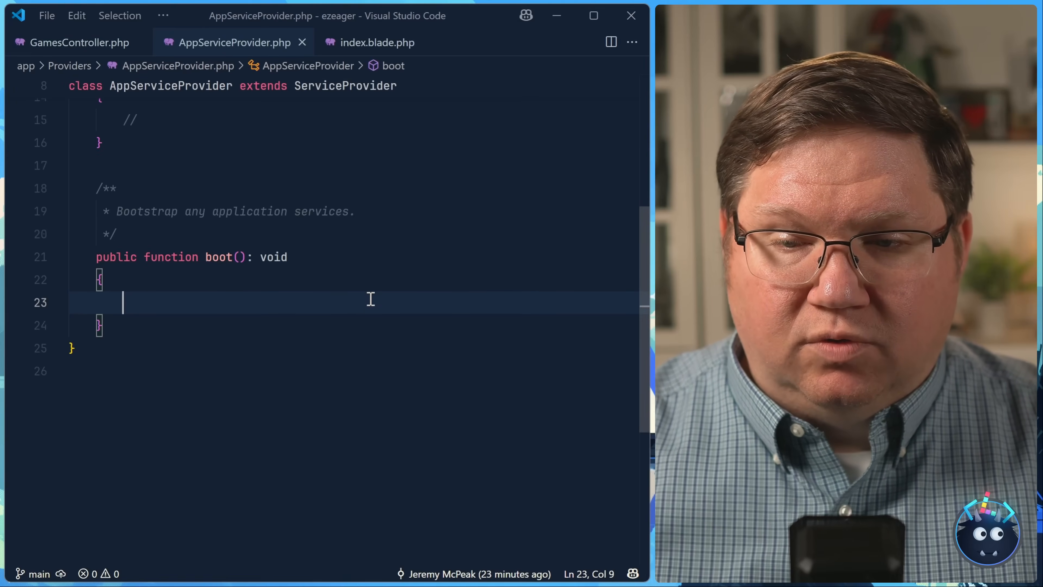
# Step: Add Model::preventLazyLoading() inside the boot method
pyautogui.write('Model')
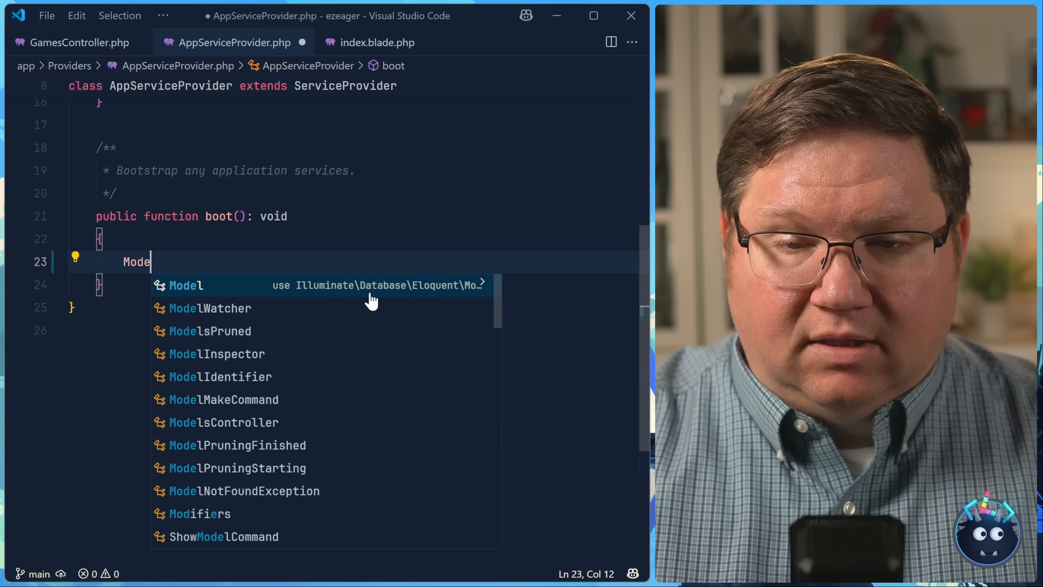
pyautogui.write('l')
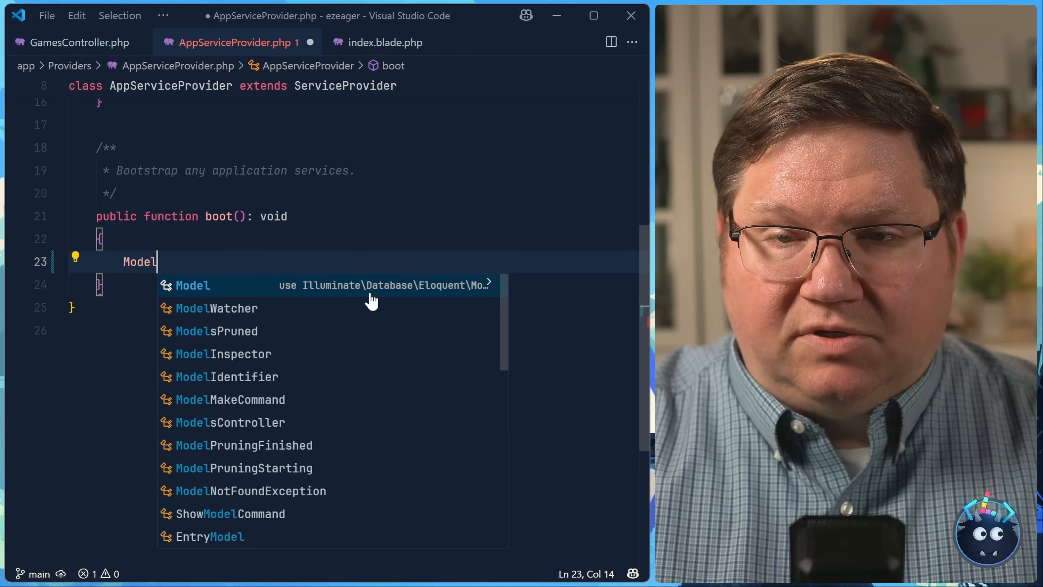
pyautogui.write('::')
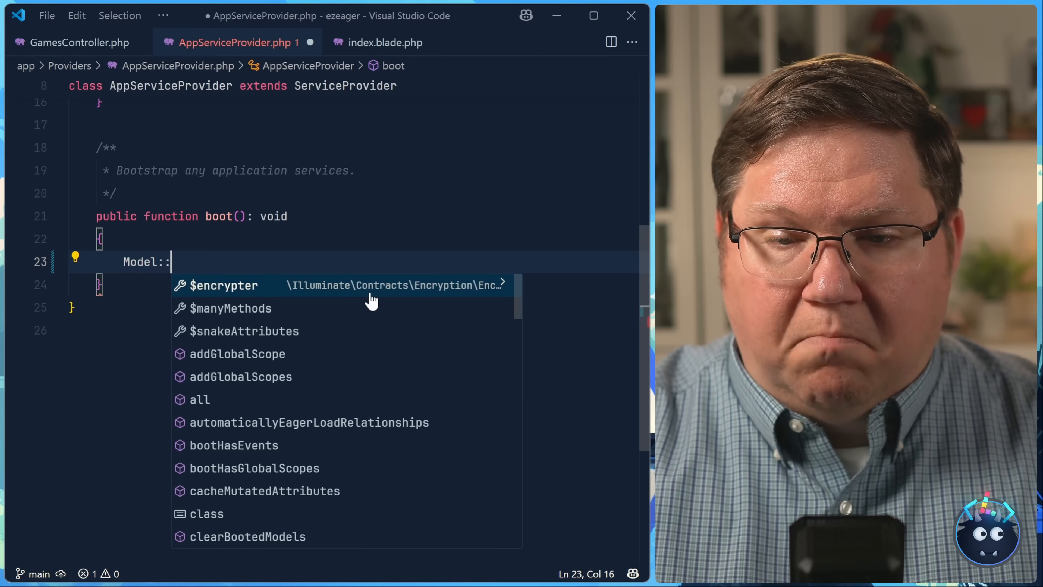
pyautogui.write('preventLazyLoading')
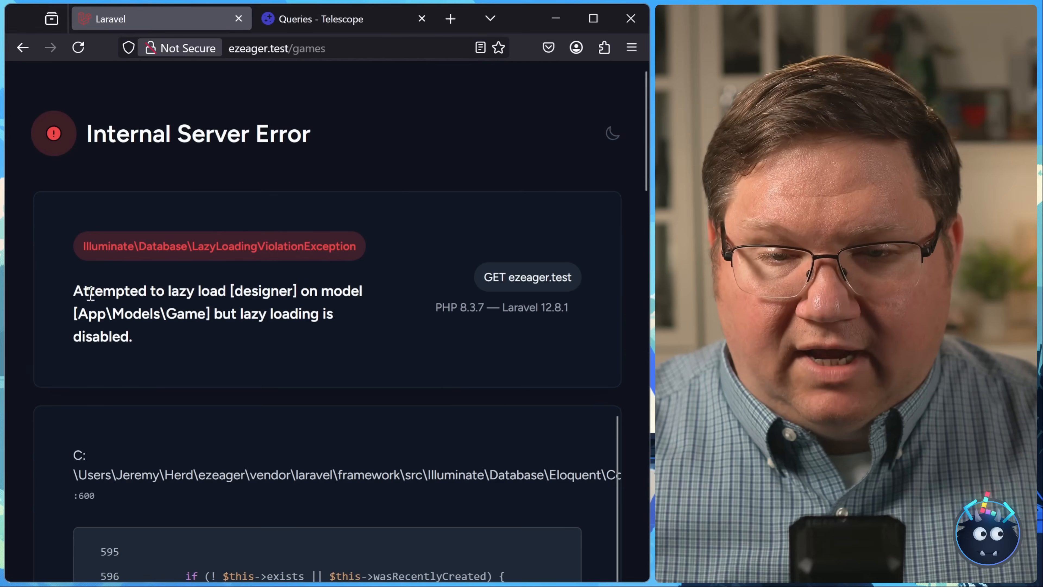
# Step: Highlight the LazyLoadingViolationException message for the designer relationship and scroll the error page
pyautogui.moveTo(74, 291); pyautogui.dragTo(230, 313)
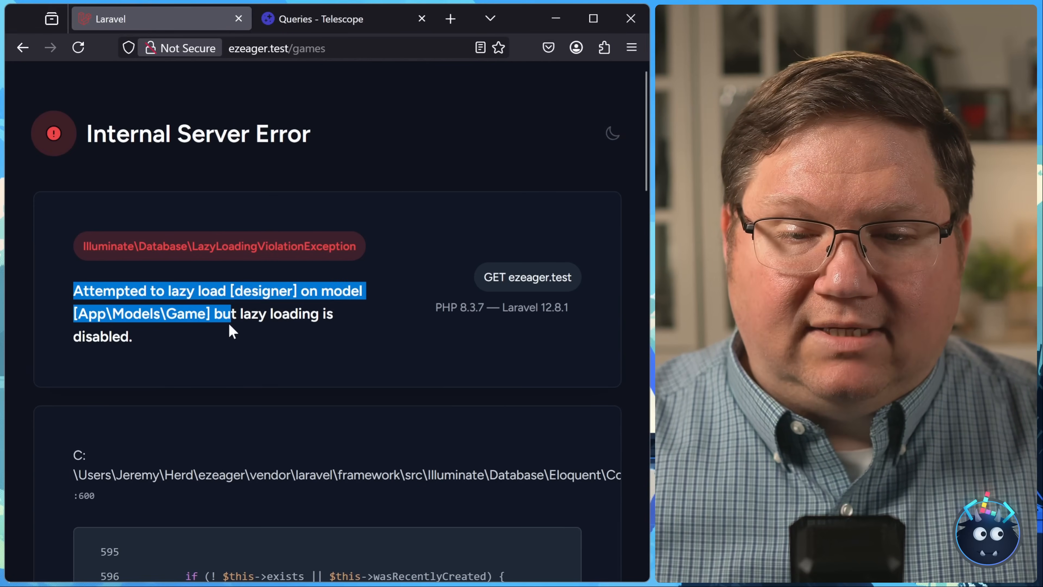
pyautogui.scroll(-3)
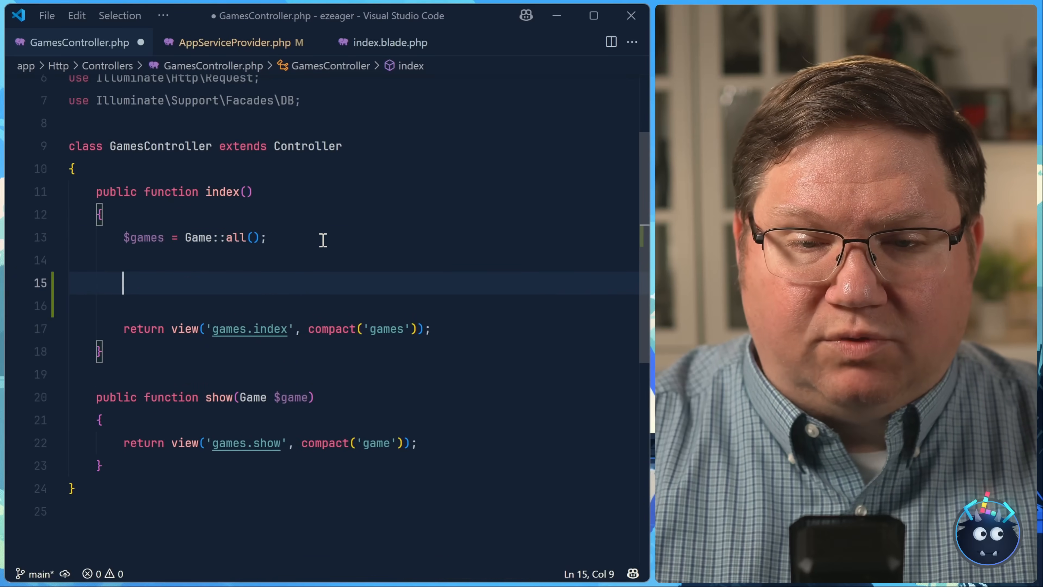
# Step: Start $games->load([...]) with 'publisher.country' and 'designer.awards'
pyautogui.write('$games-')
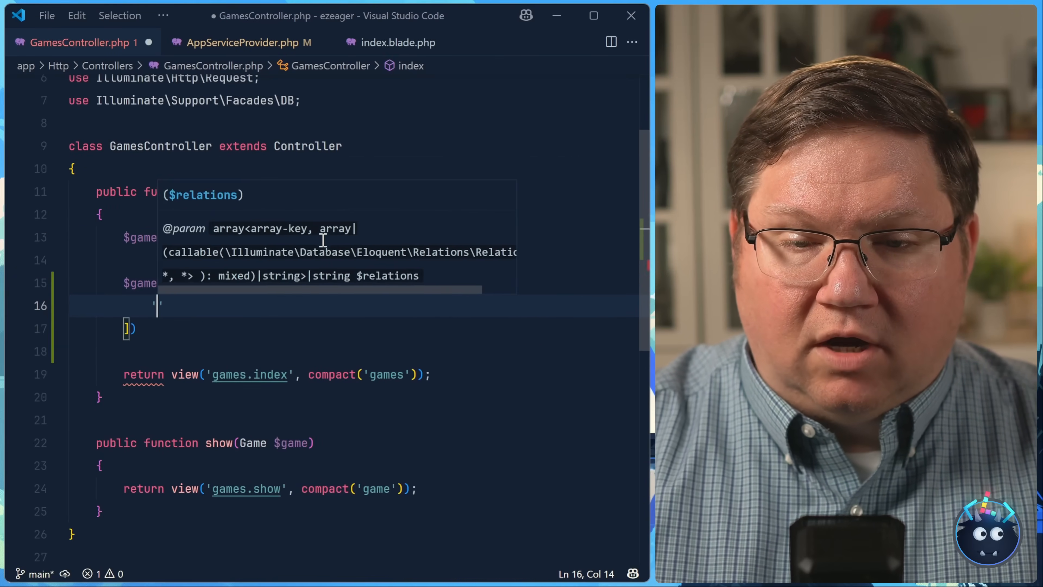
pyautogui.write('publishe')
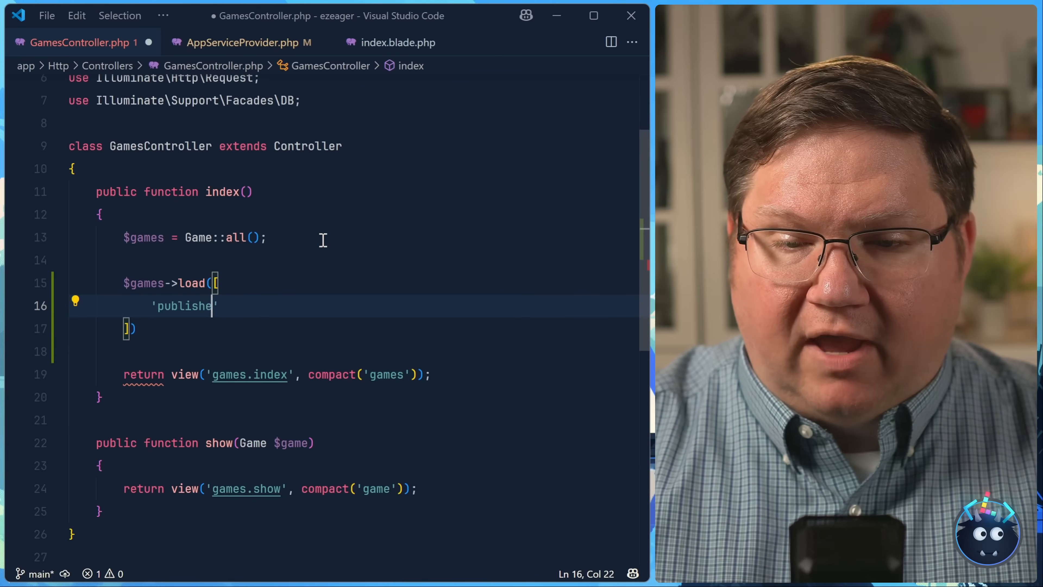
pyautogui.write('r.country')
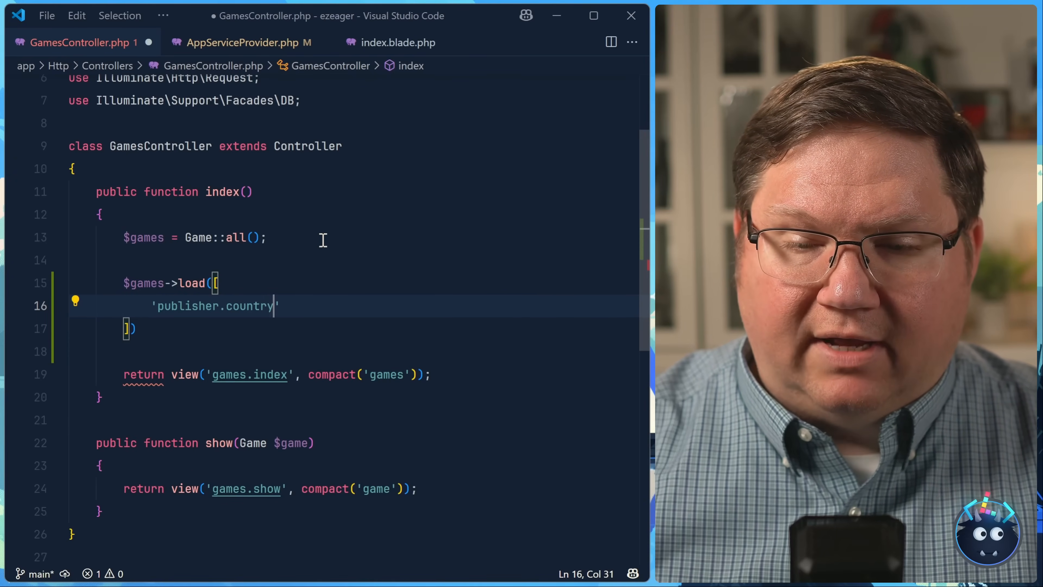
pyautogui.press('Enter')
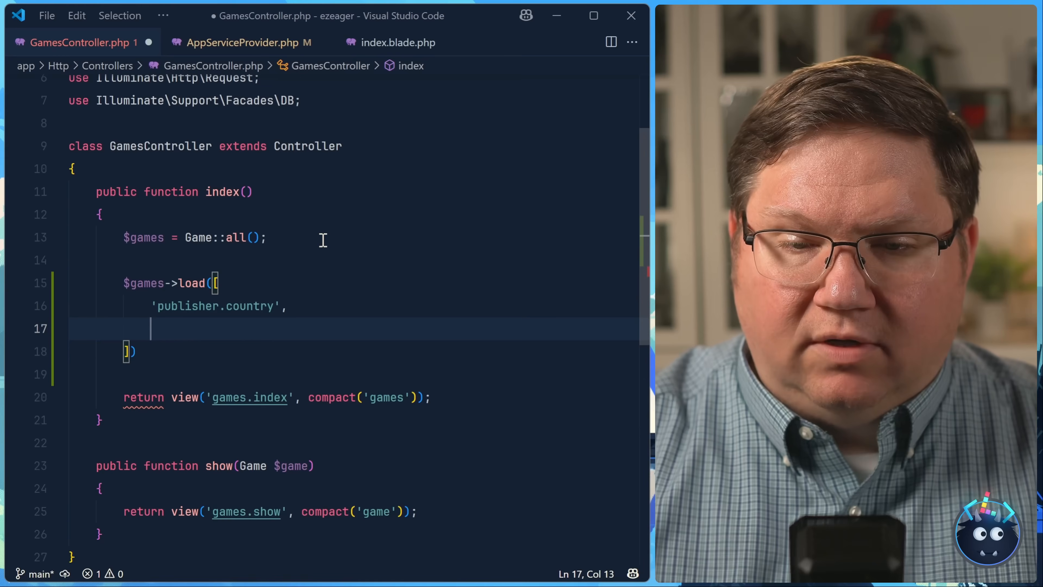
pyautogui.write("'designer'")
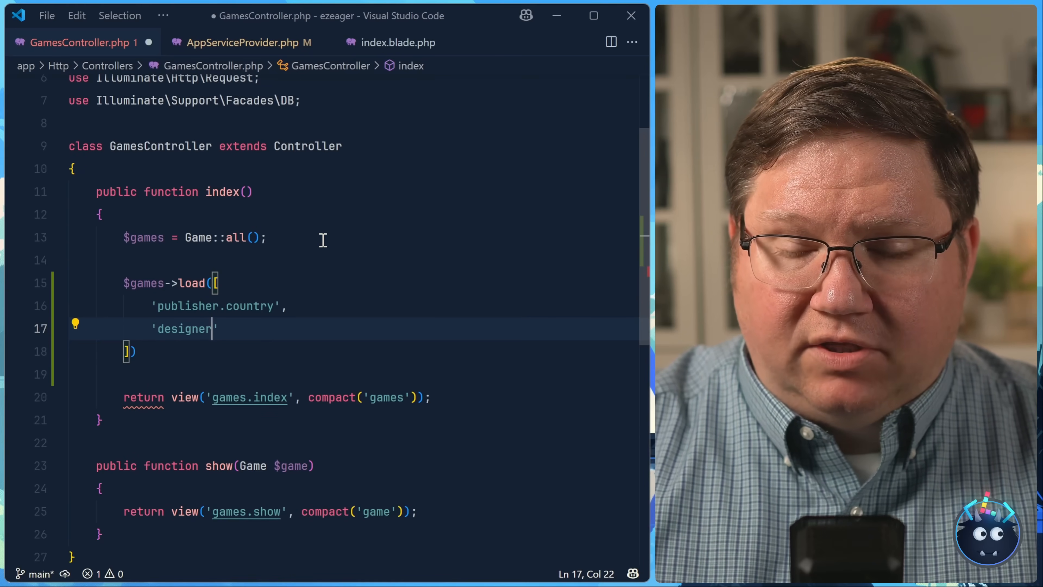
pyautogui.write('.awa')
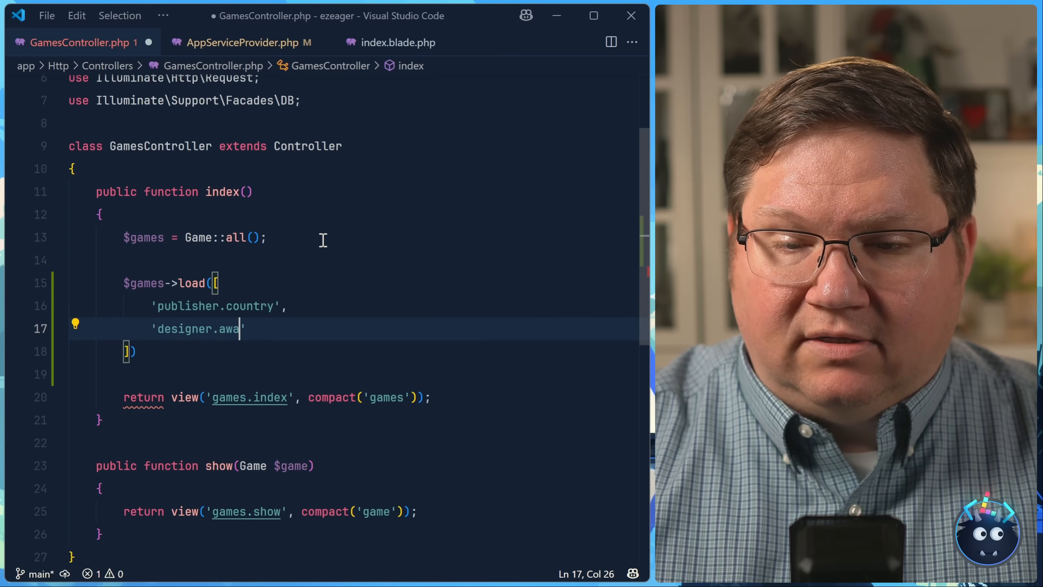
pyautogui.write('rds')
pyautogui.write("'expans")
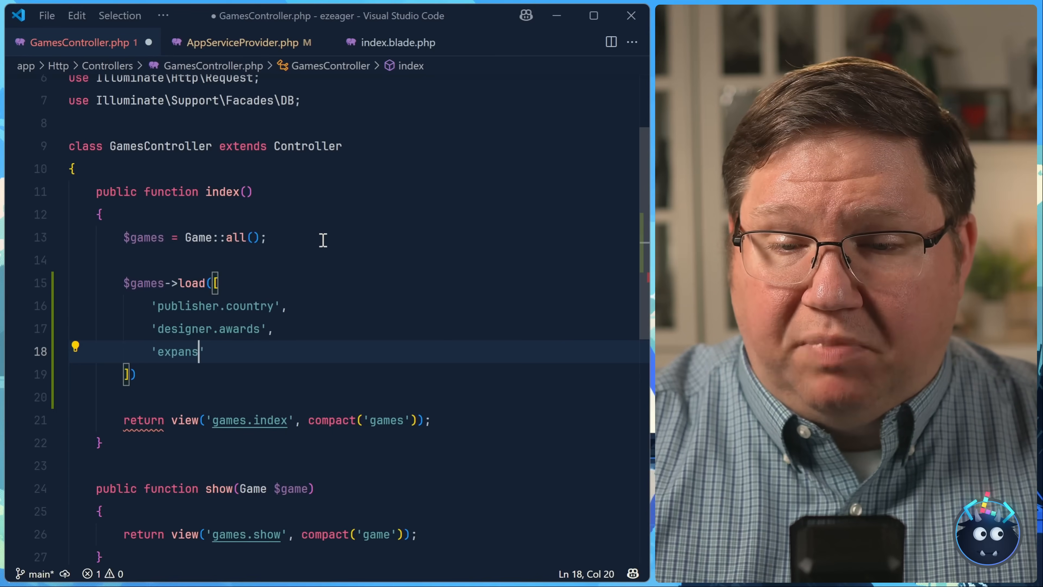
# Step: Add 'expansions' and 'ratings' to the load list and save the controller
pyautogui.write("ions',")
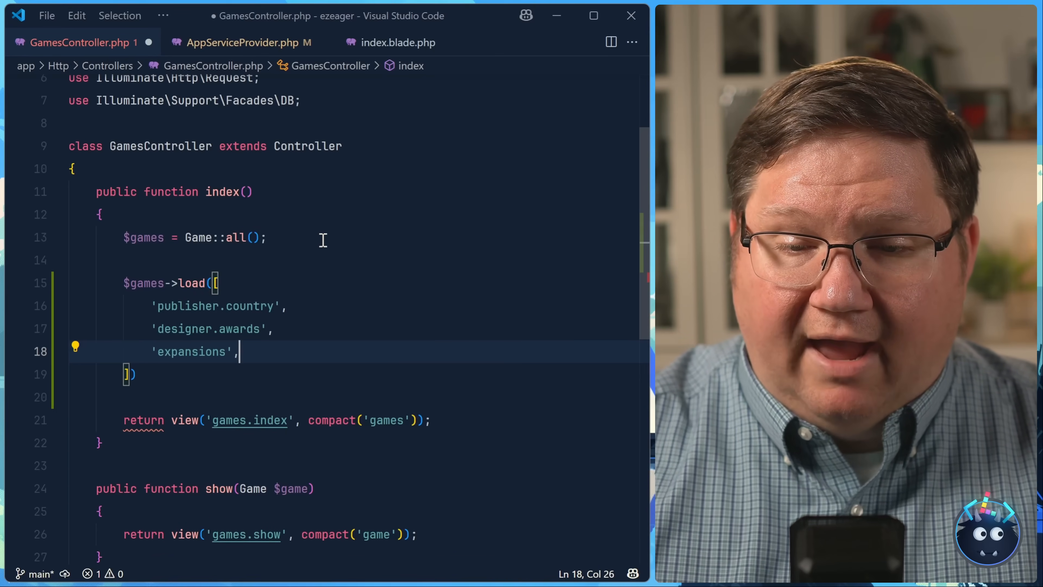
pyautogui.write("'rating'")
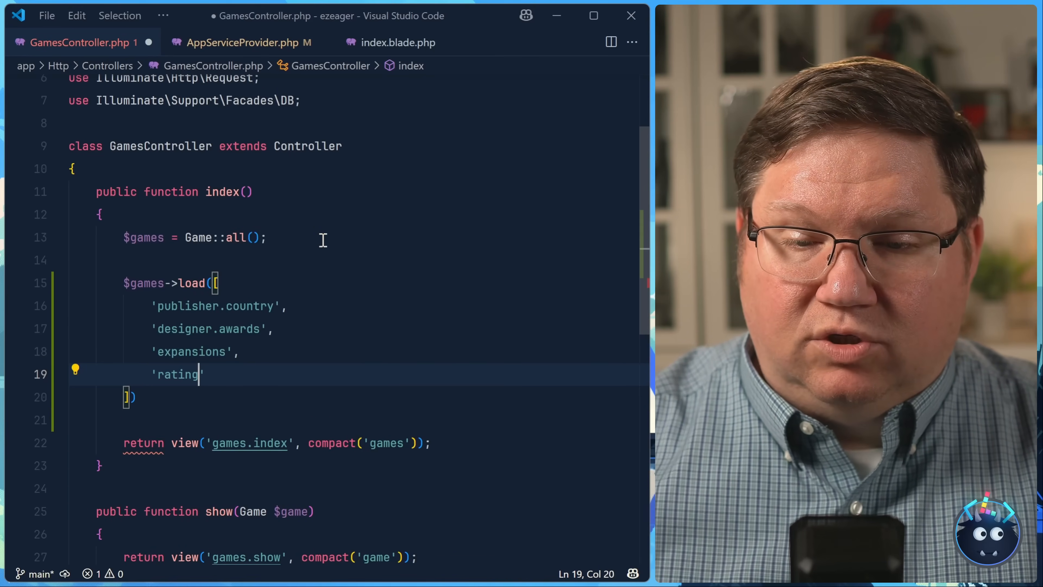
pyautogui.write("s',")
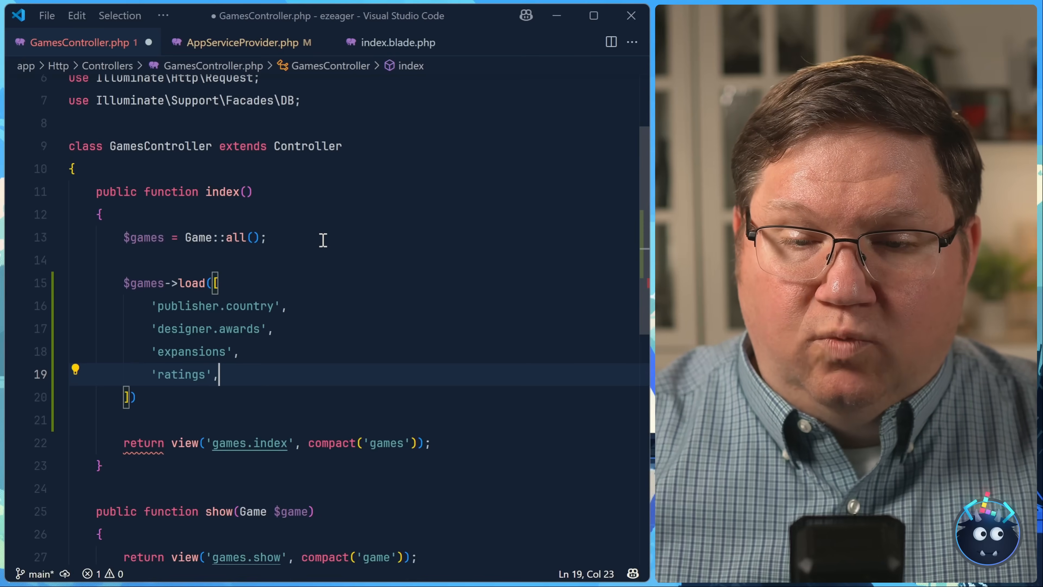
pyautogui.press('ctrl+s')
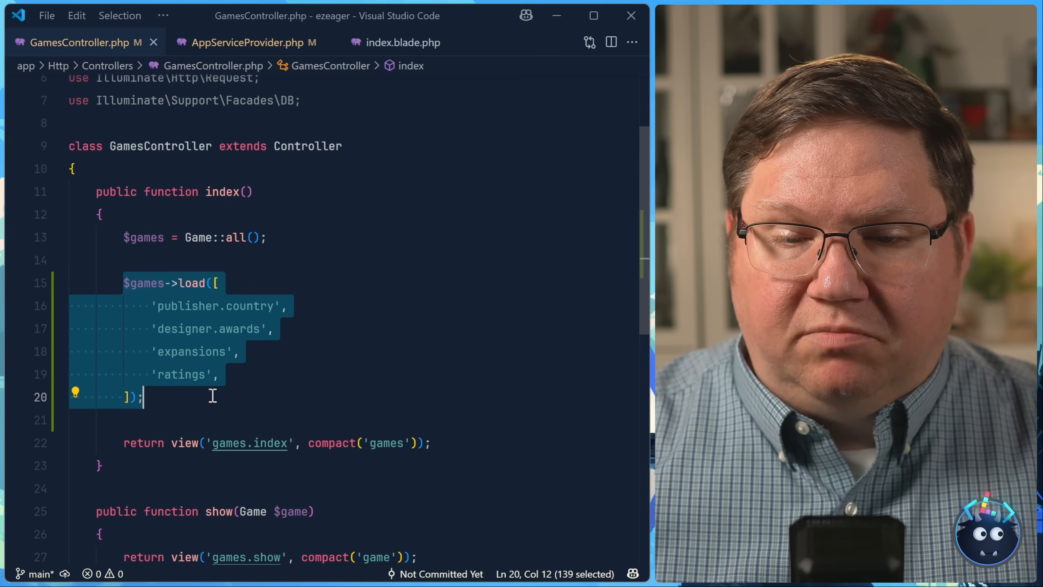
# Step: Check the games page renders, then view Telescope's one-query-per-relationship log
pyautogui.click(137, 19)
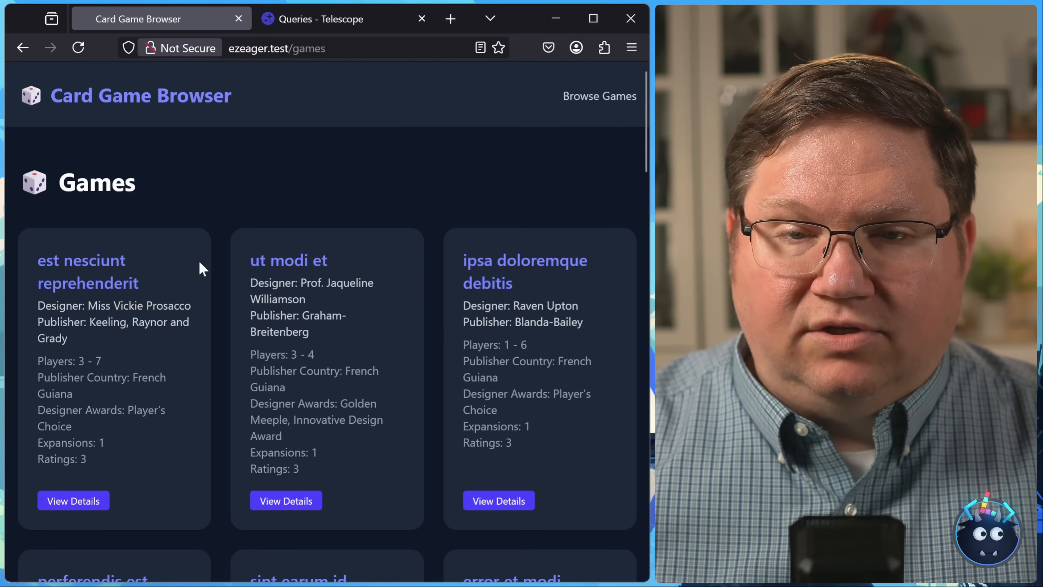
pyautogui.scroll(-3)
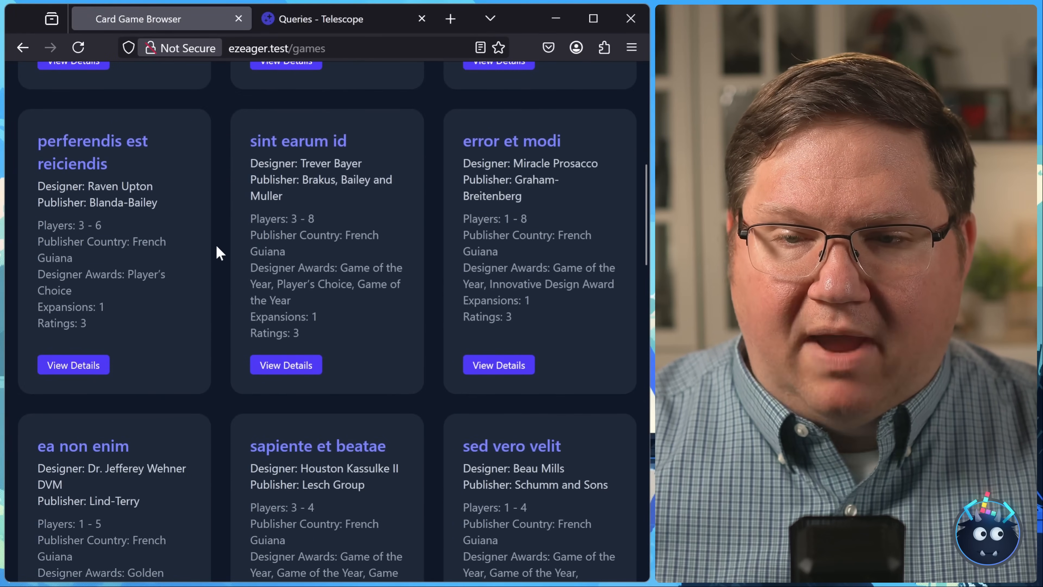
pyautogui.scroll(3)
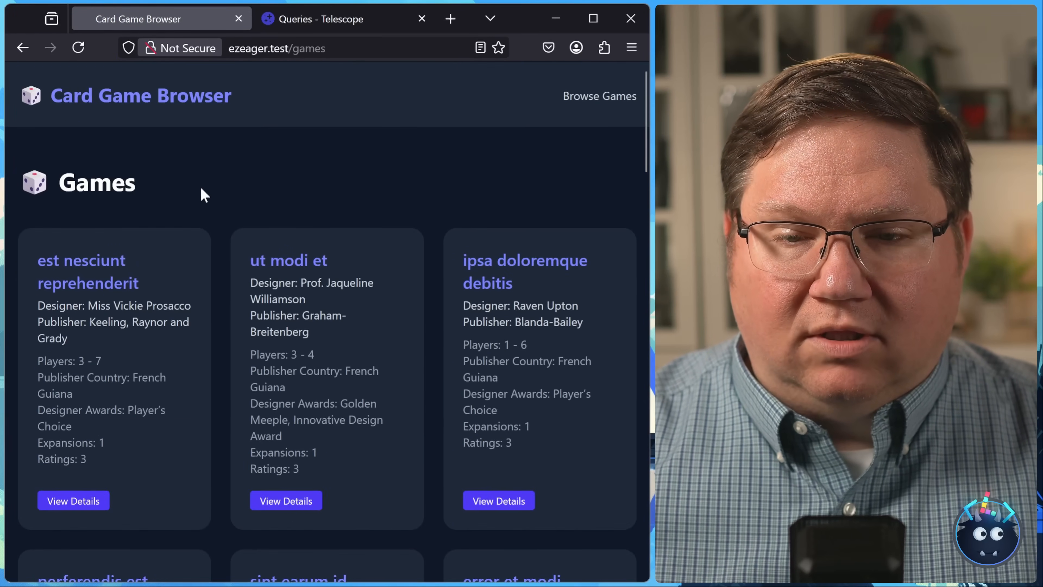
pyautogui.click(326, 18)
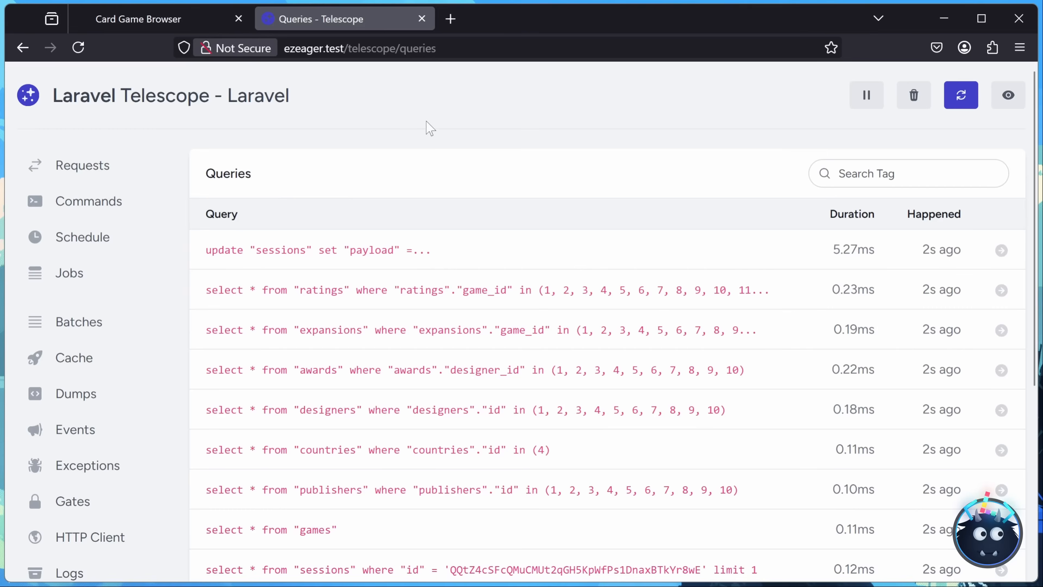
pyautogui.scroll(-3)
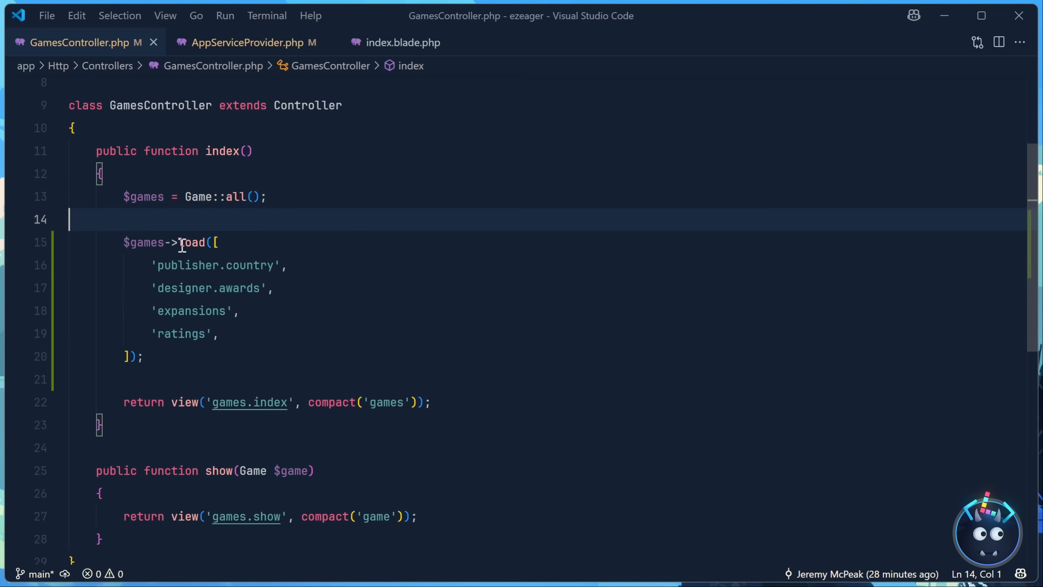
# Step: Replace the load([...]) list with $games->withRelationshipAutoloading();
pyautogui.moveTo(123, 242); pyautogui.dragTo(142, 356)
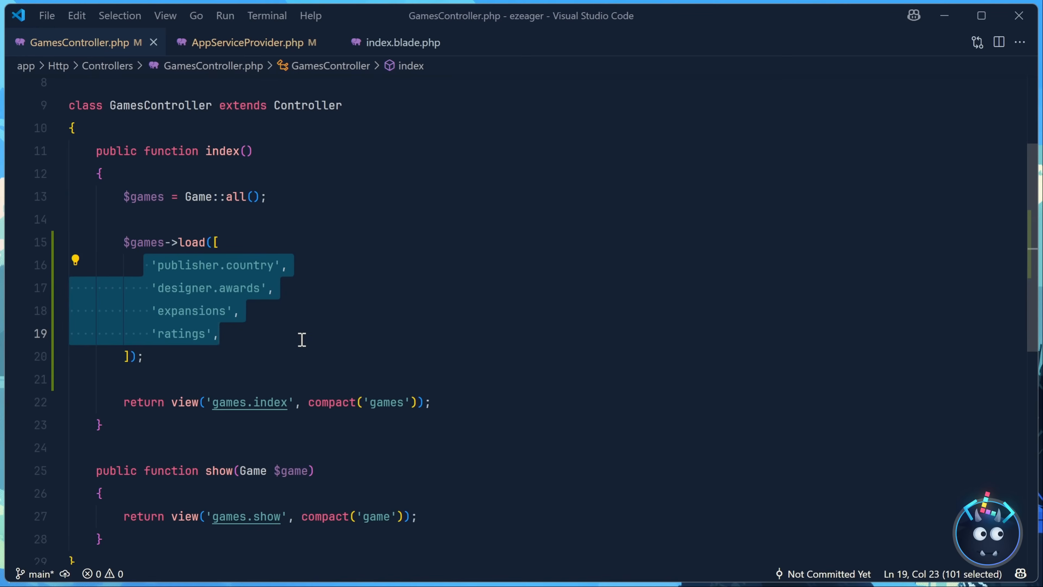
pyautogui.moveTo(278, 344)
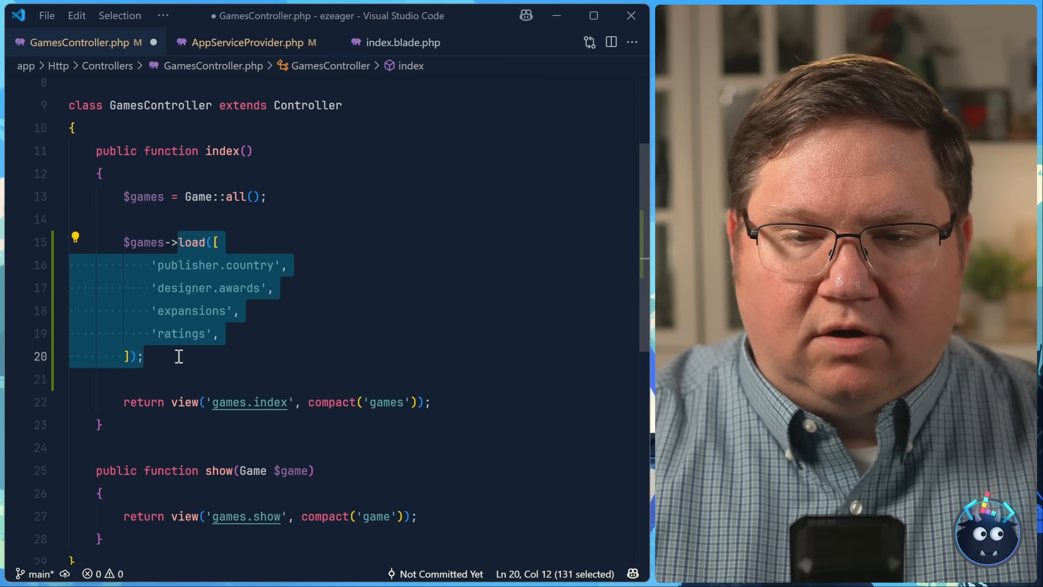
pyautogui.write('withRelationshipAutoloading(')
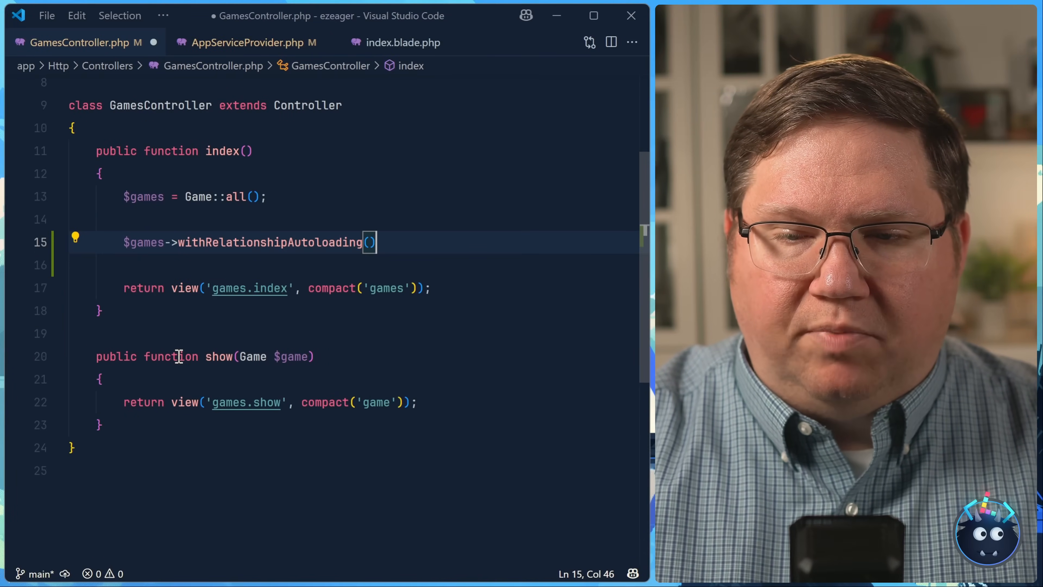
pyautogui.write(';')
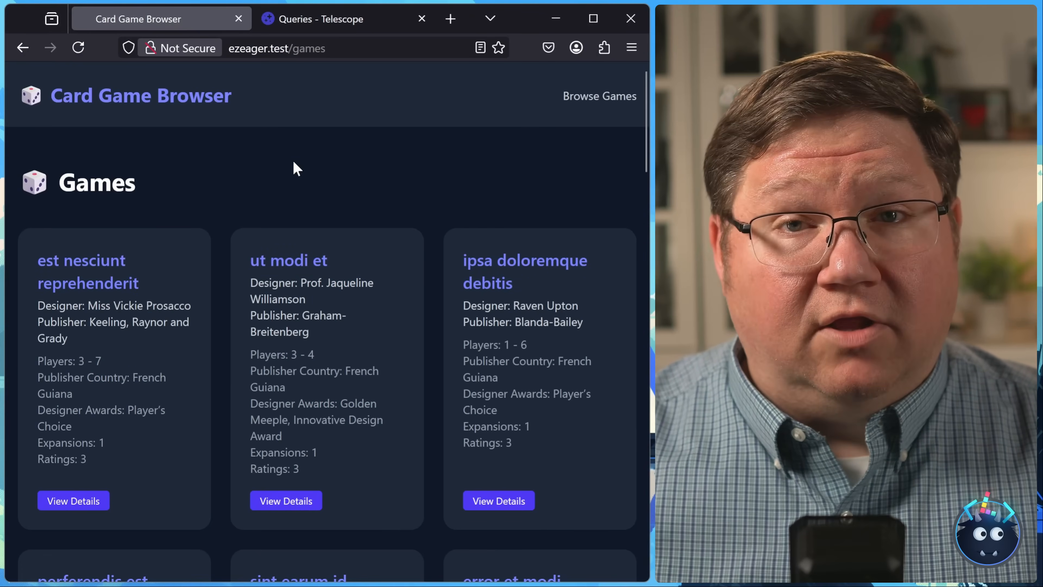
# Step: View Telescope's query log showing one batched select per relationship
pyautogui.click(321, 19)
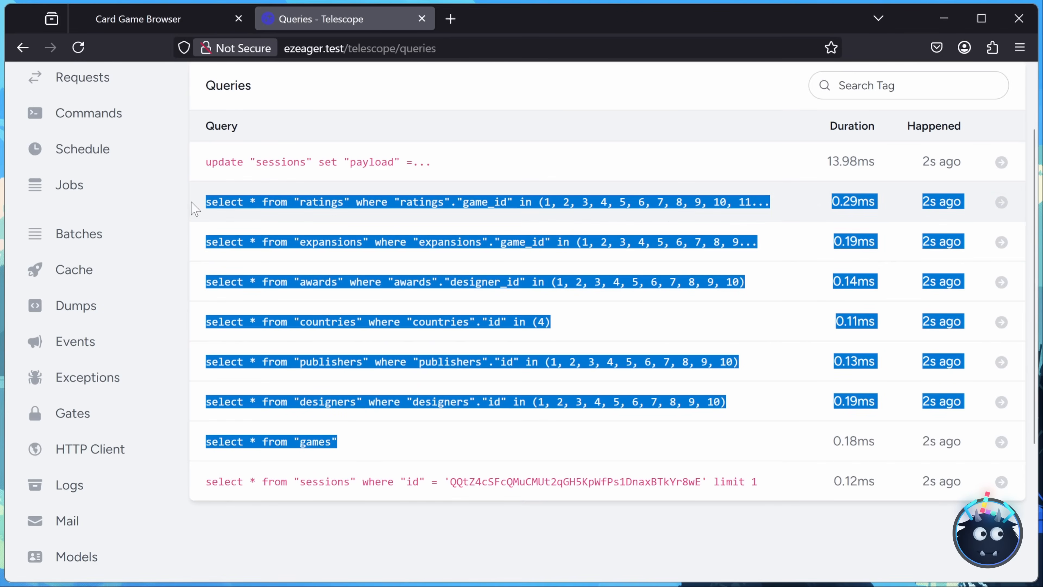
pyautogui.moveTo(399, 445)
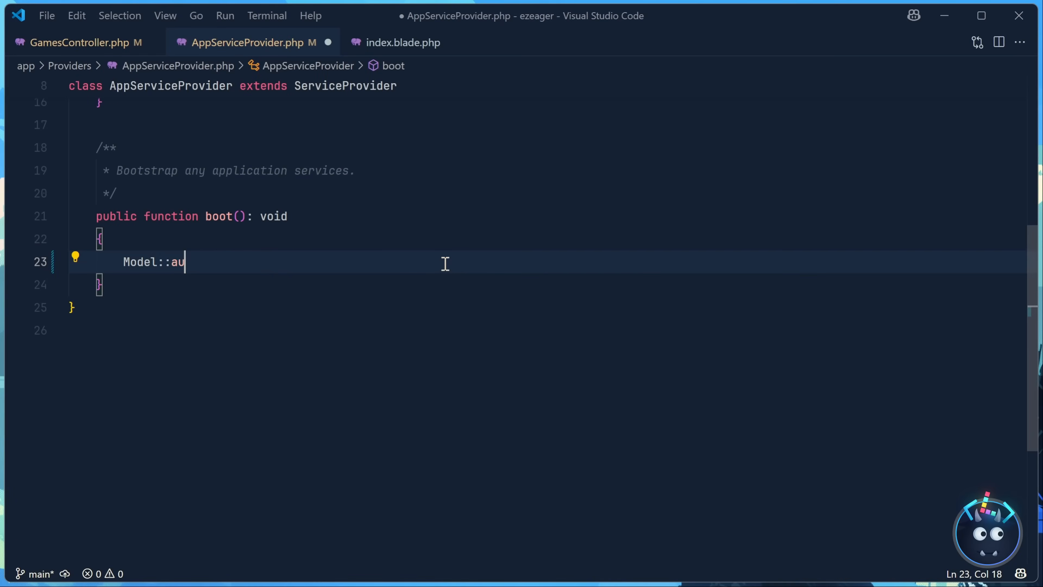
# Step: Add Model::automaticallyEagerLoadRelationships() to AppServiceProvider's boot and return to GamesController
pyautogui.write('tomaticallyEagerLoadRelationships();')
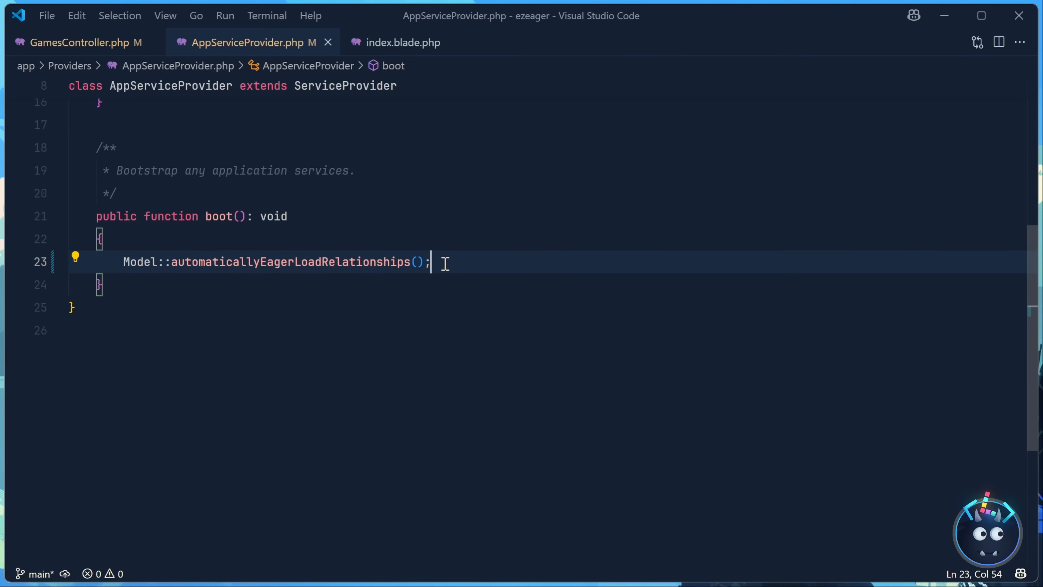
pyautogui.click(78, 42)
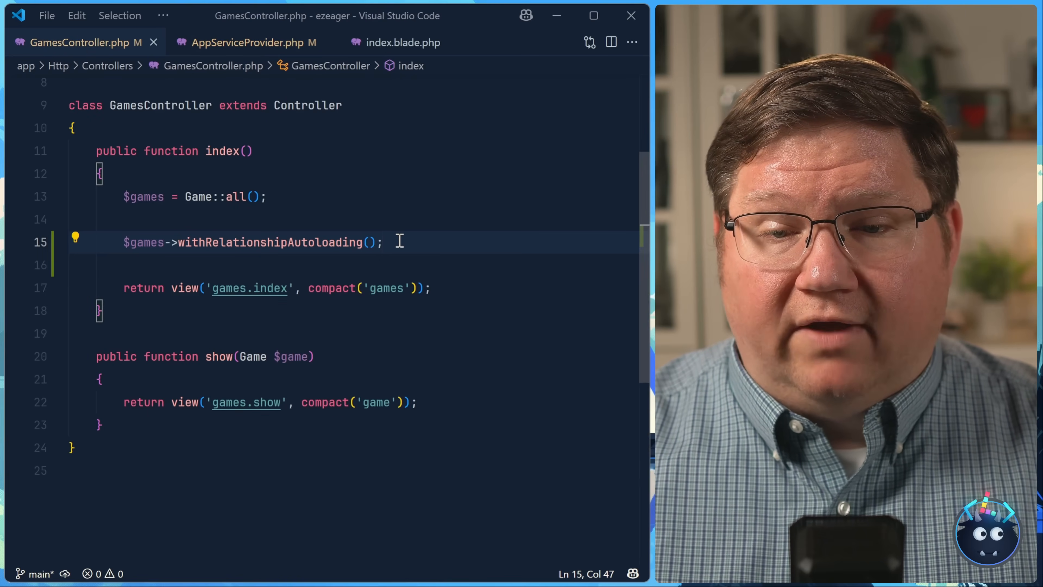
# Step: Delete the $games->withRelationshipAutoloading(); line from the index action
pyautogui.moveTo(382, 241); pyautogui.dragTo(122, 241)
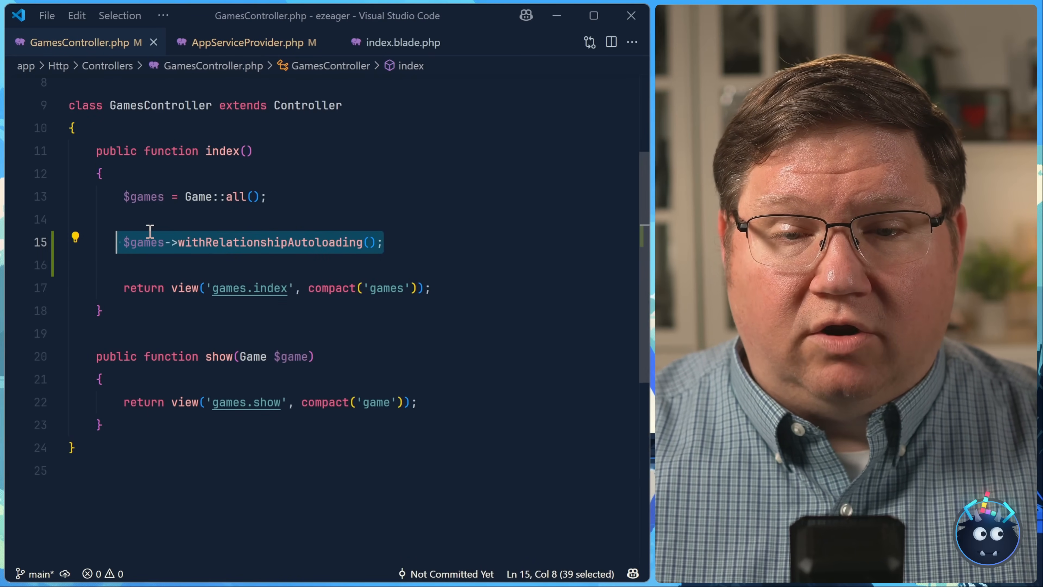
pyautogui.press('Delete')
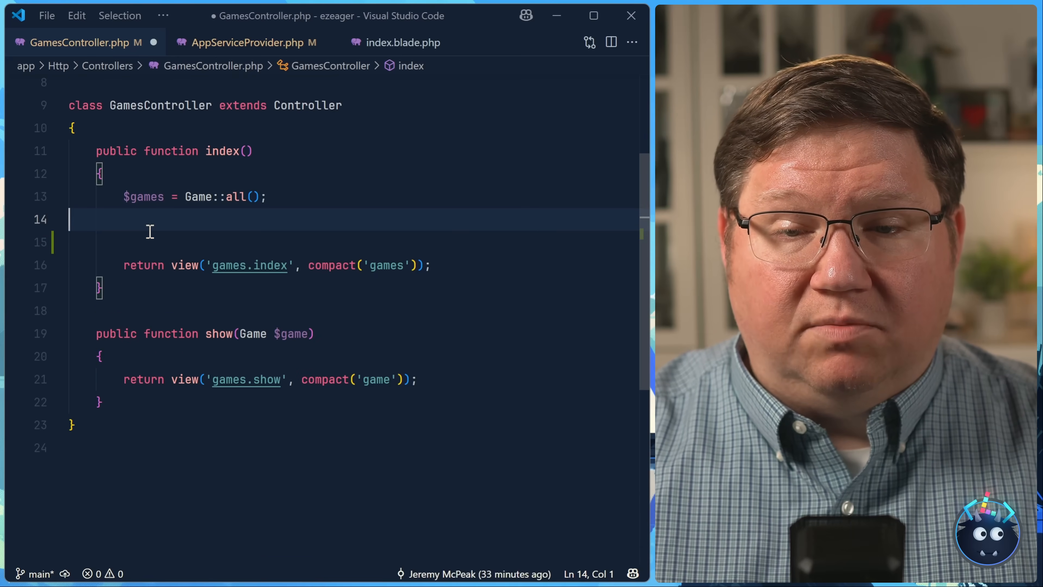